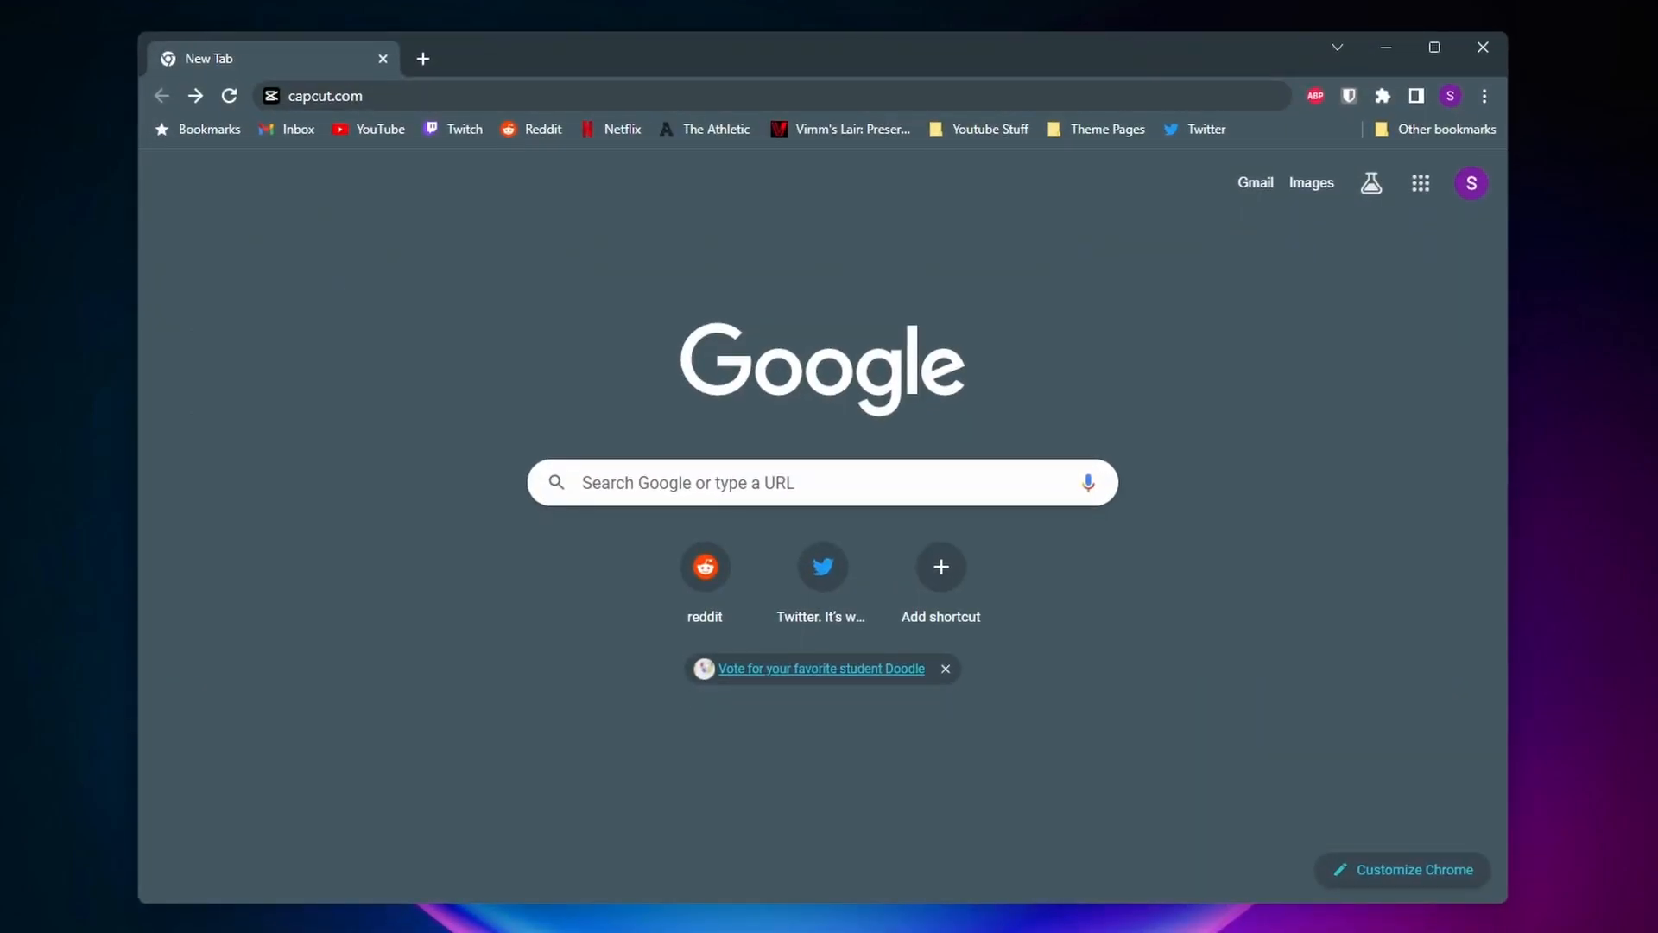
pyautogui.moveTo(506, 243)
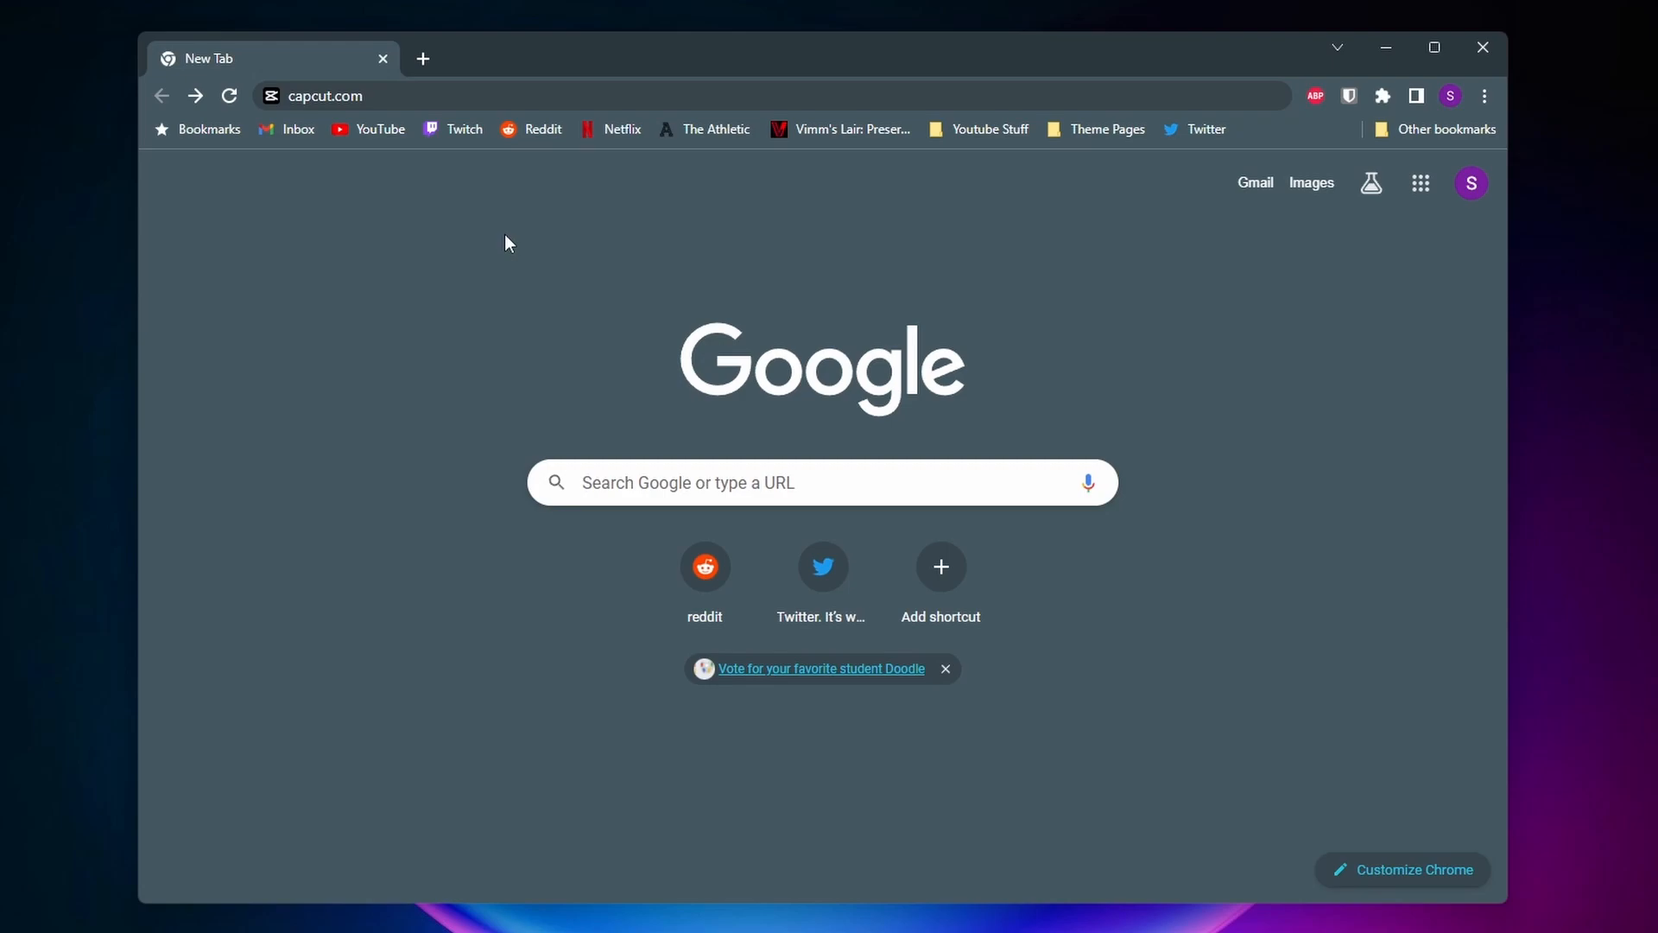
# Navigate the browser to capcut.com to reach the CapCut homepage.
pyautogui.click(360, 95)
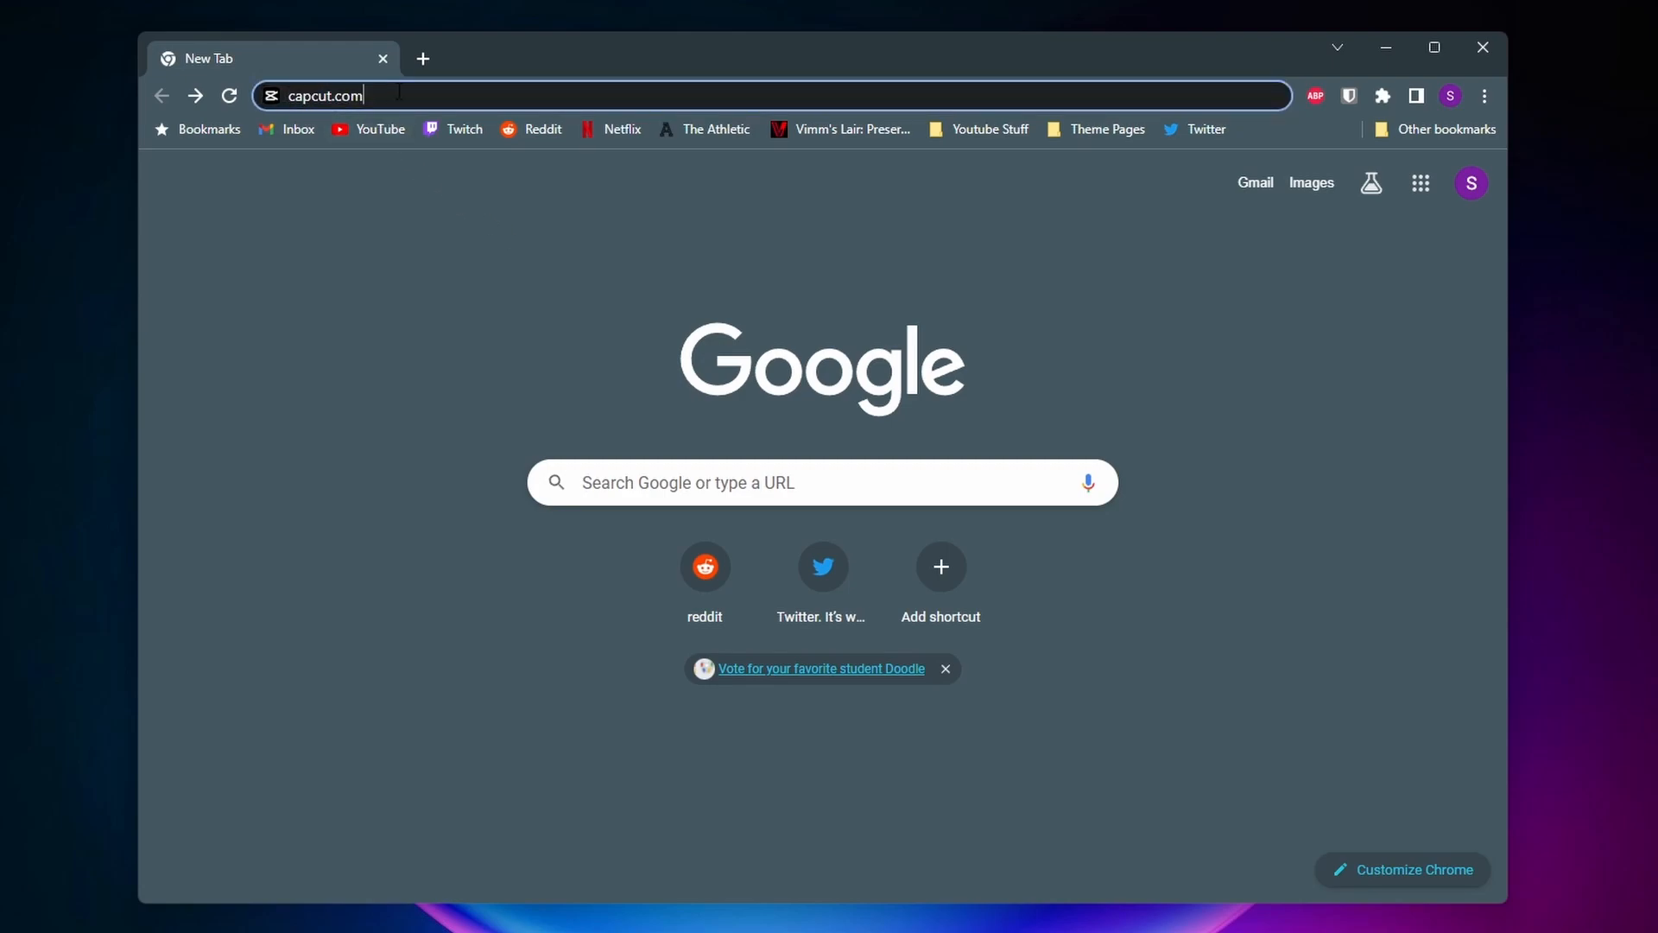
pyautogui.press('Enter')
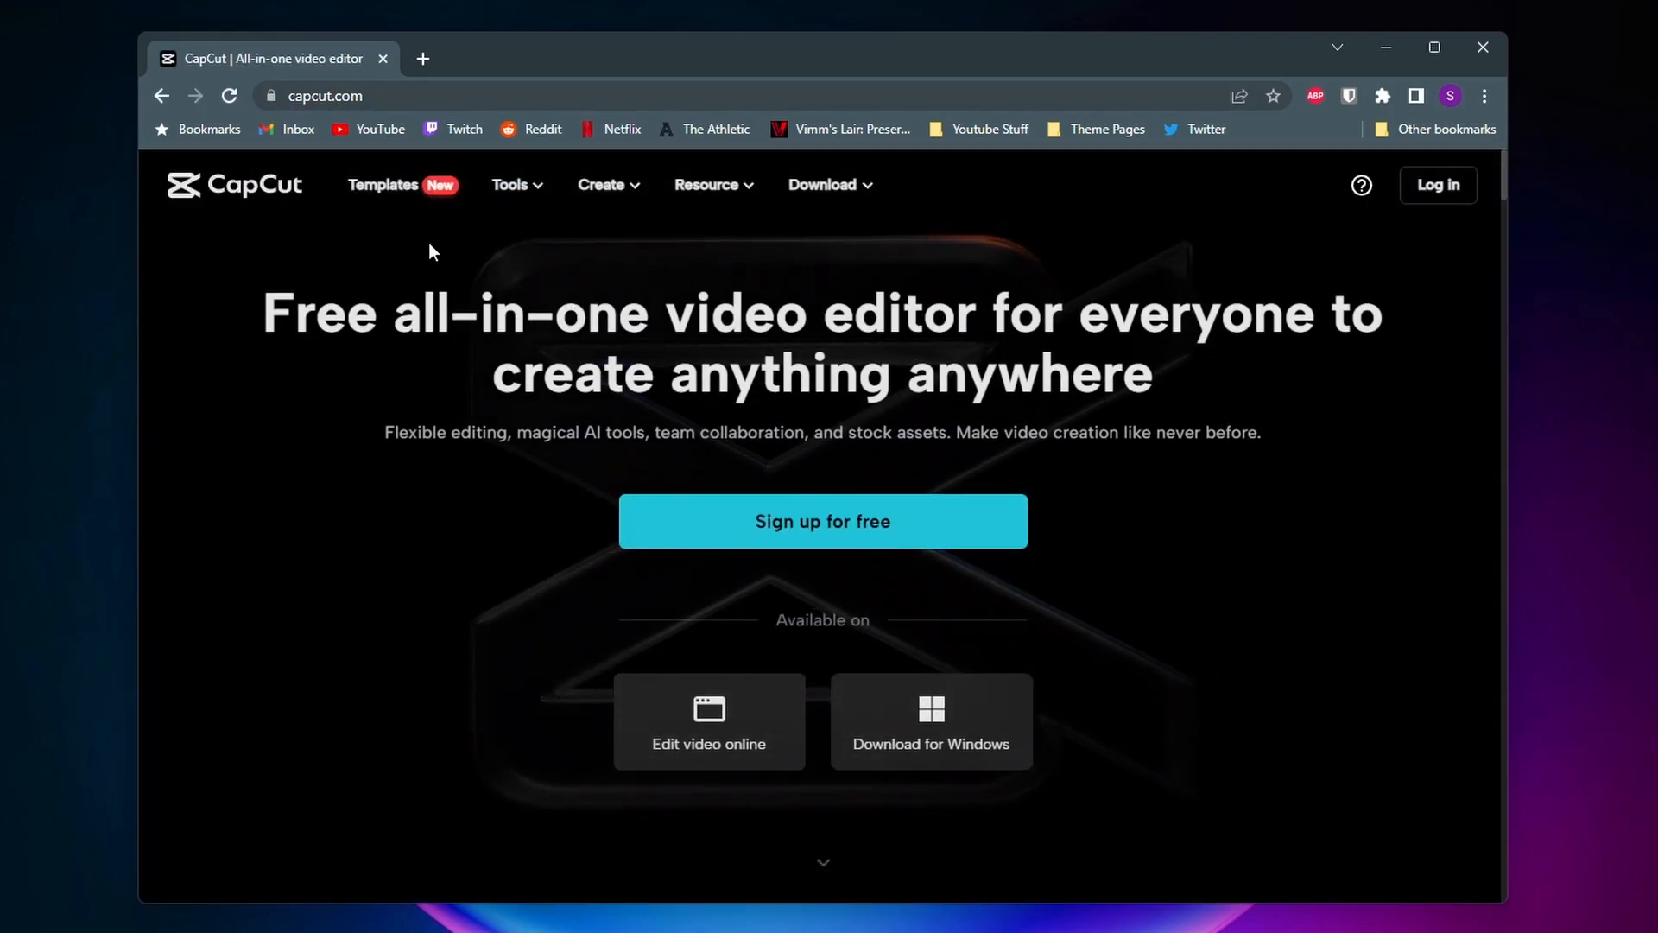
pyautogui.moveTo(383, 185)
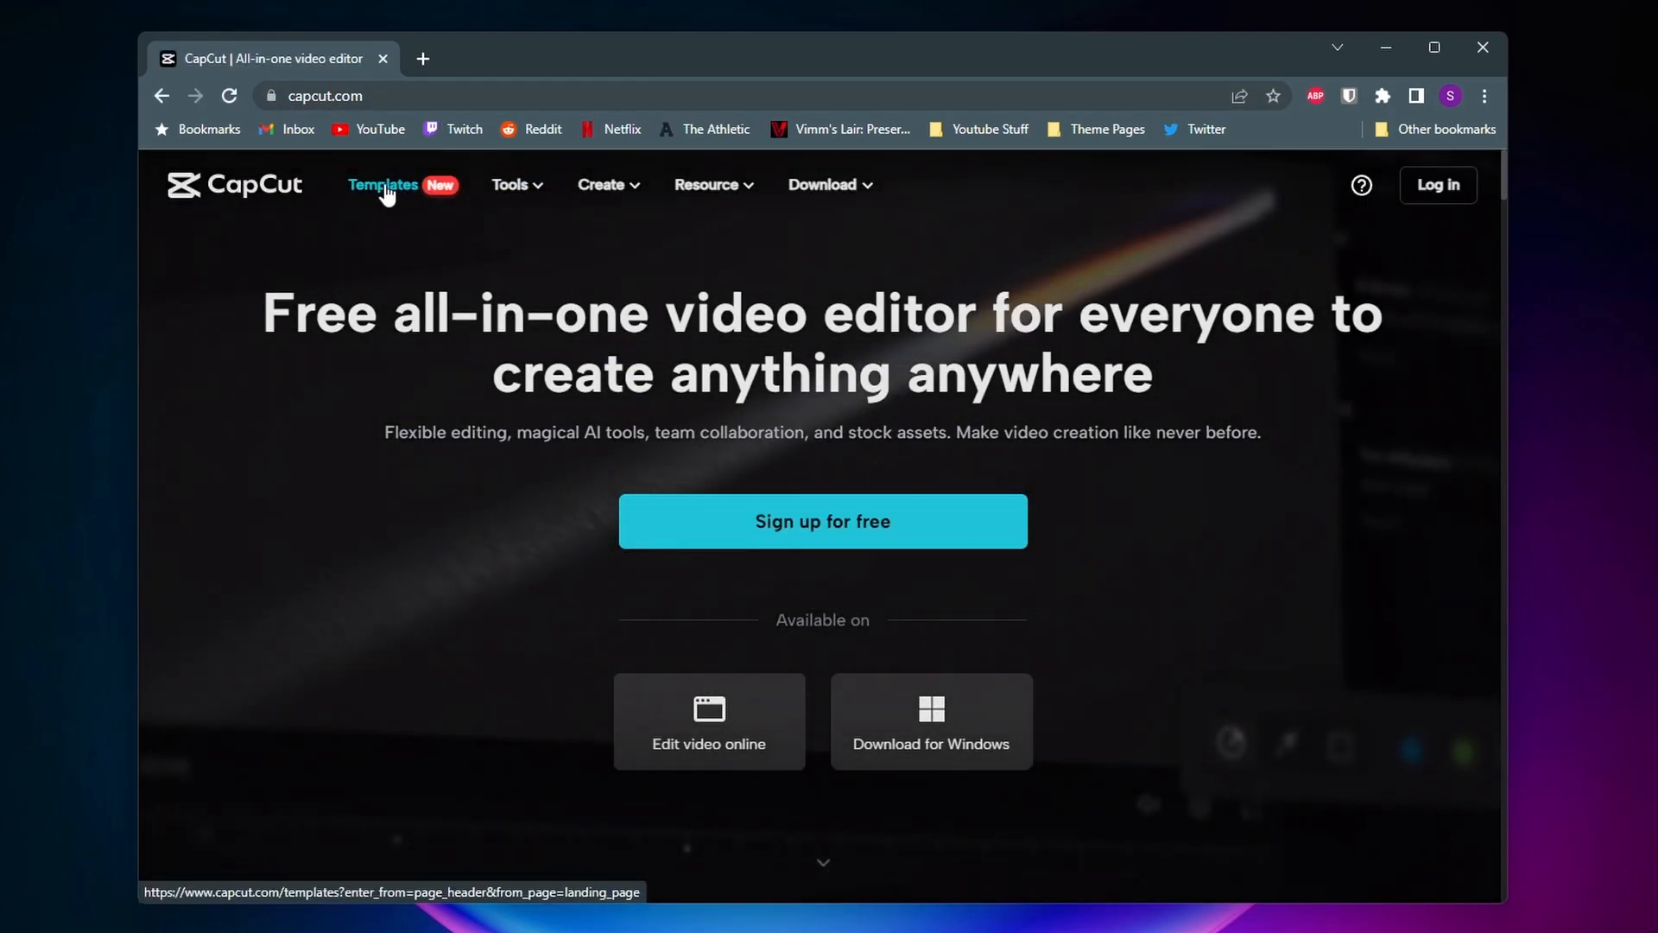
# Browse the Templates gallery and select the 'Drop a beat now' template.
pyautogui.click(384, 185)
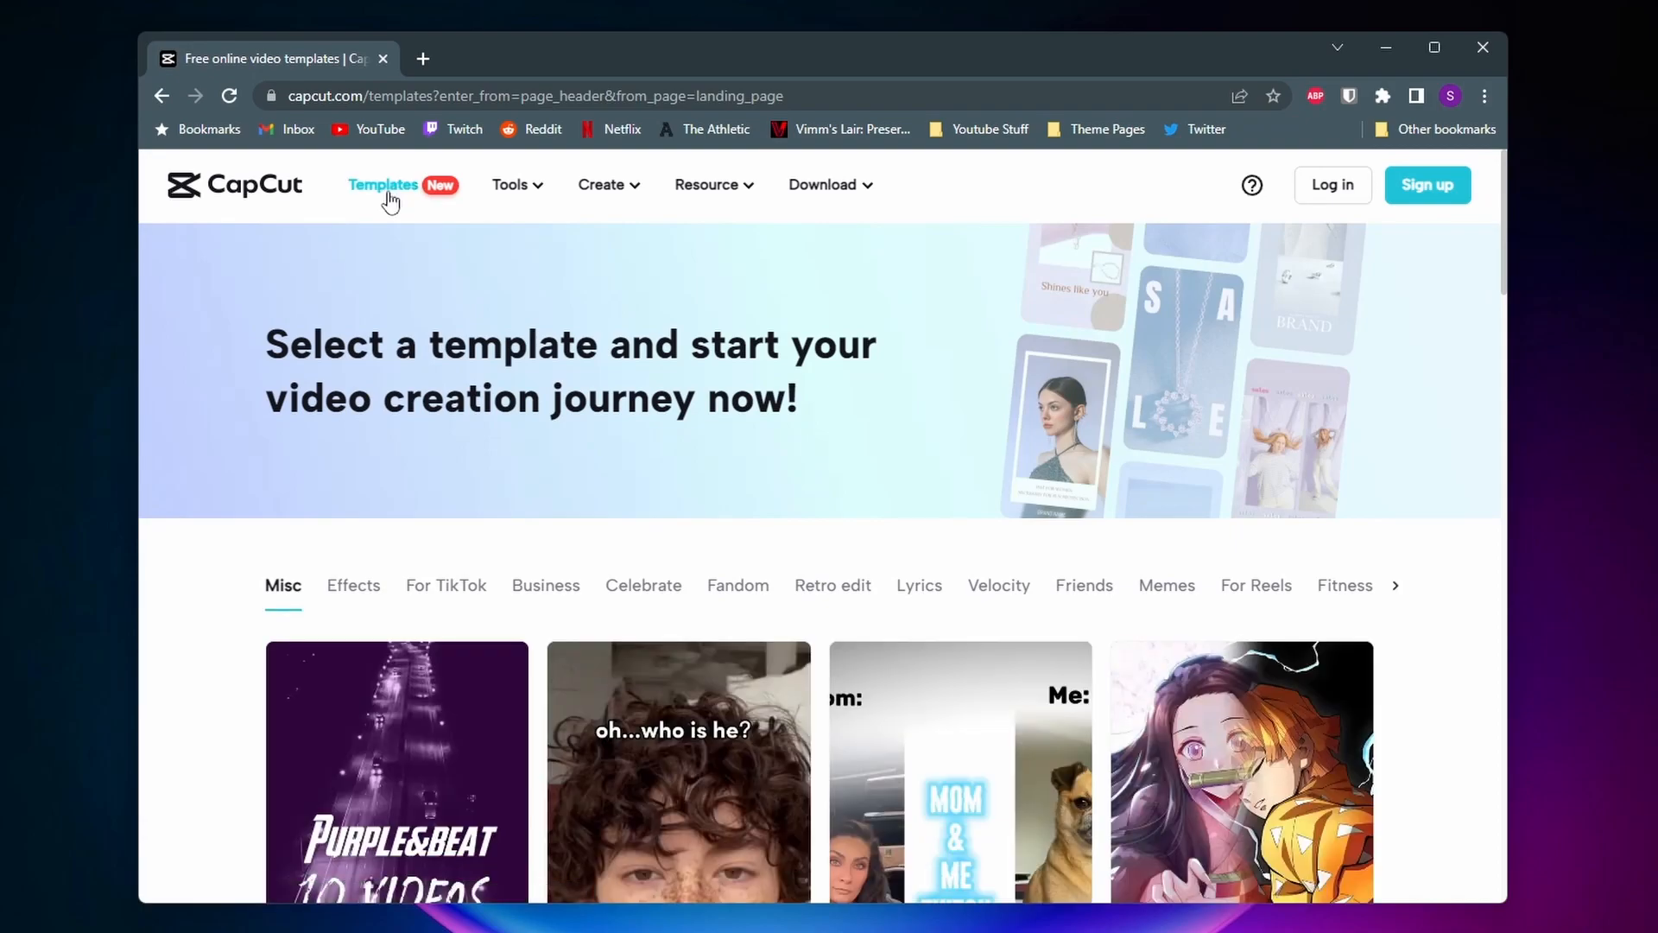
pyautogui.scroll(-3)
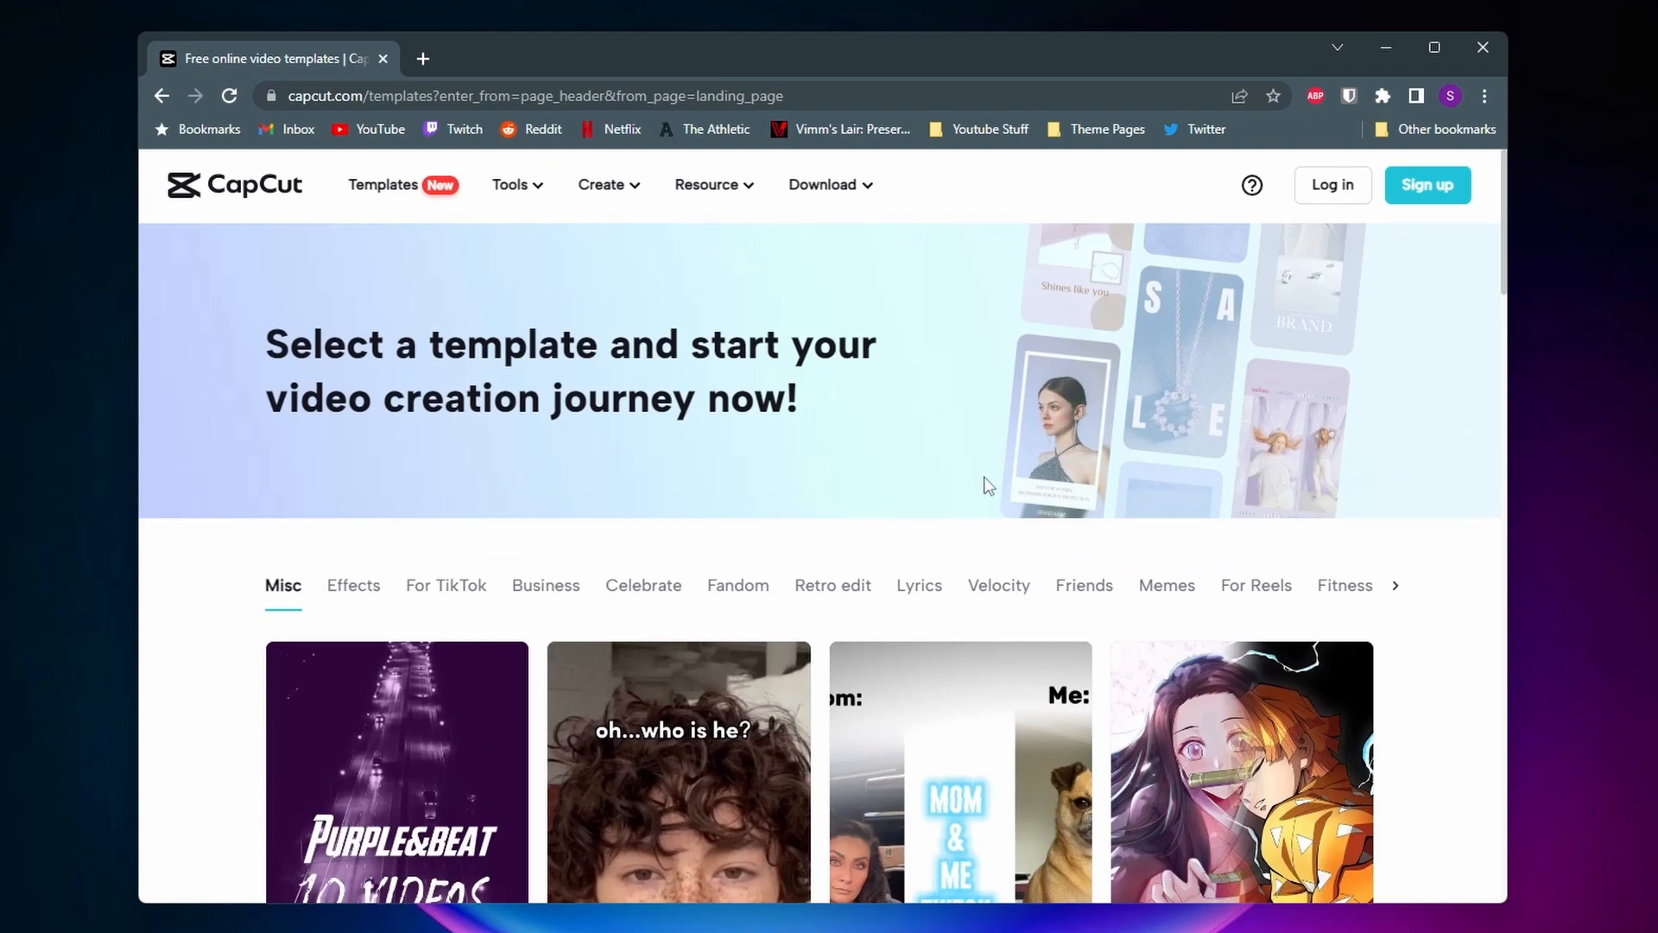
pyautogui.moveTo(1081, 566)
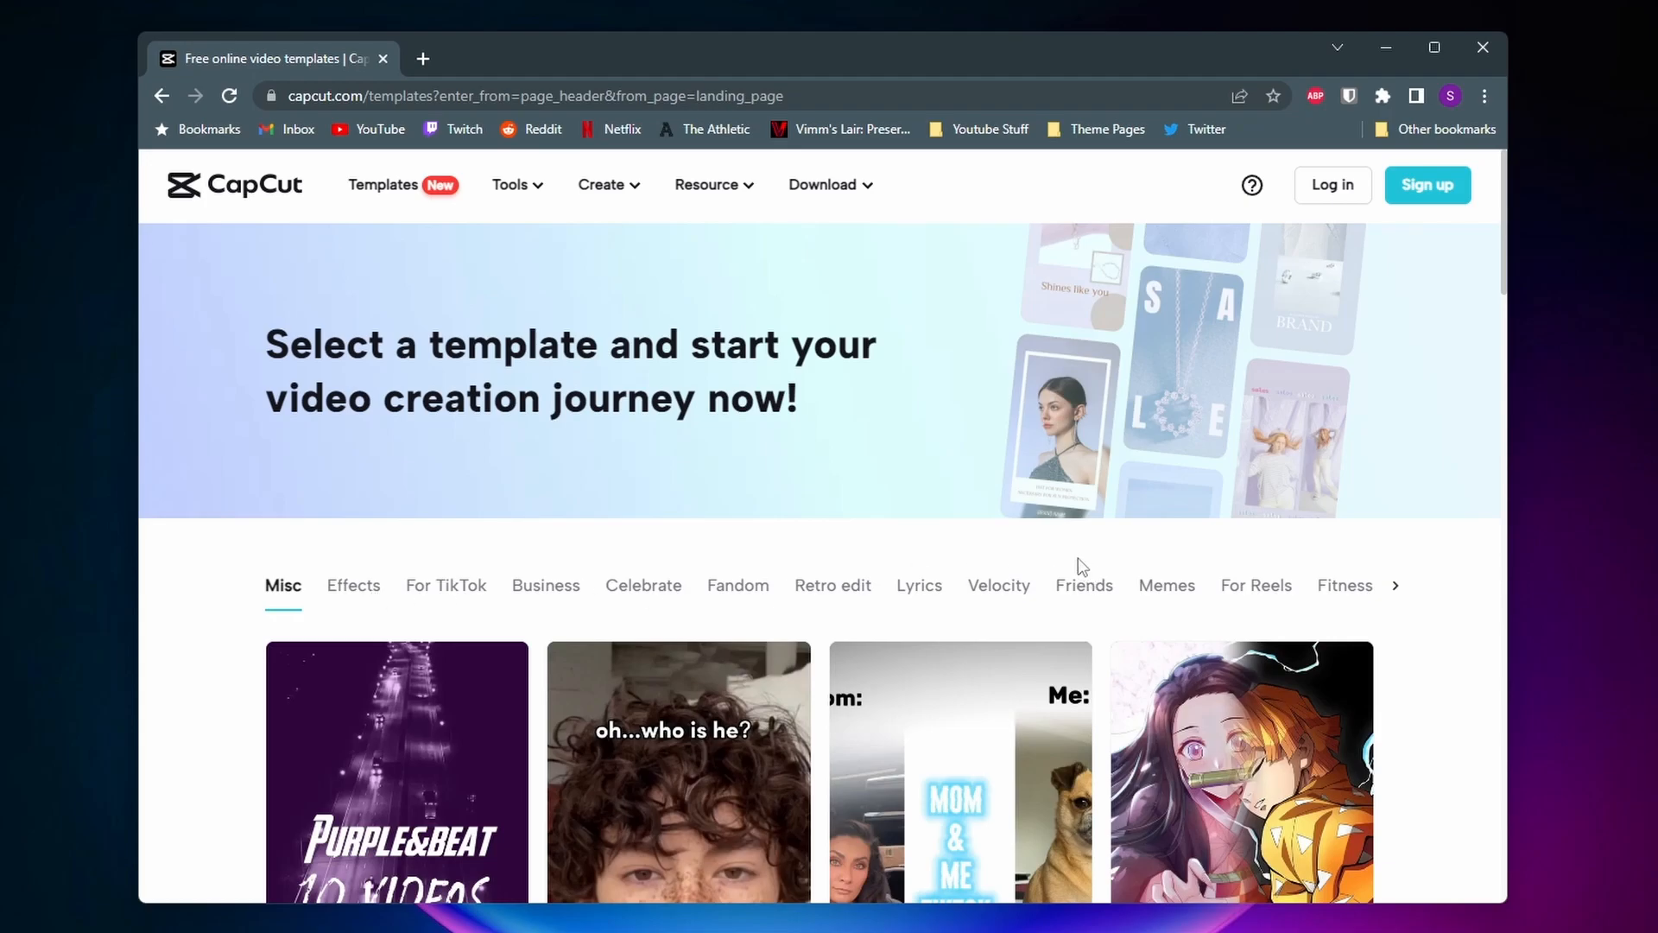
pyautogui.scroll(-3)
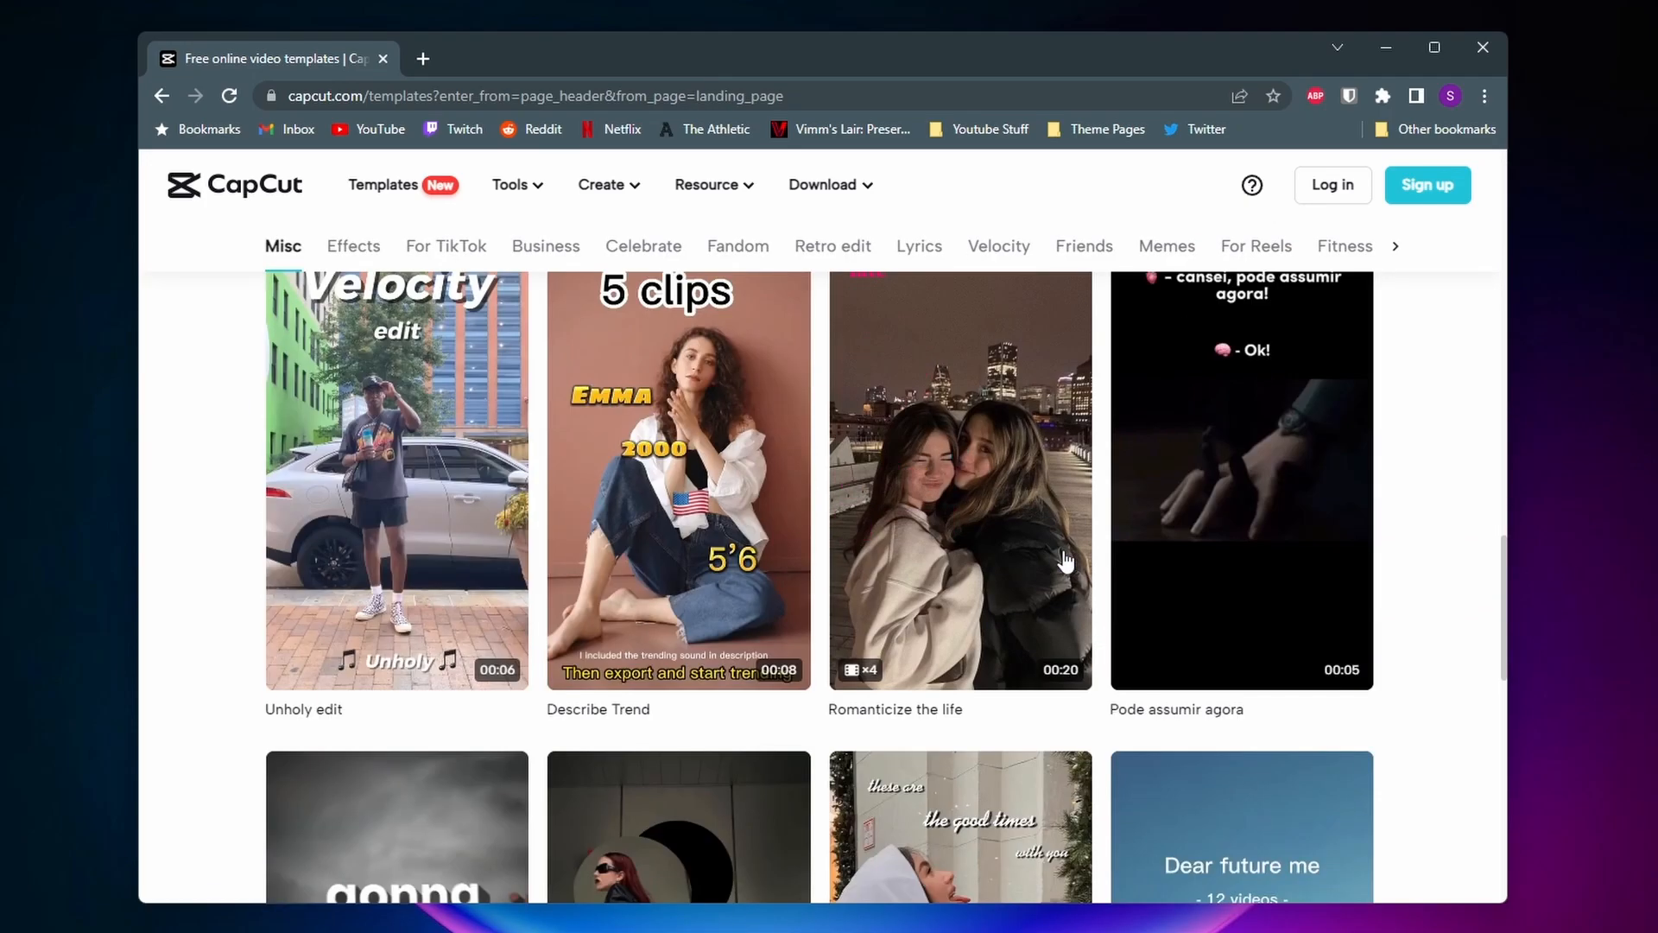
pyautogui.scroll(-3)
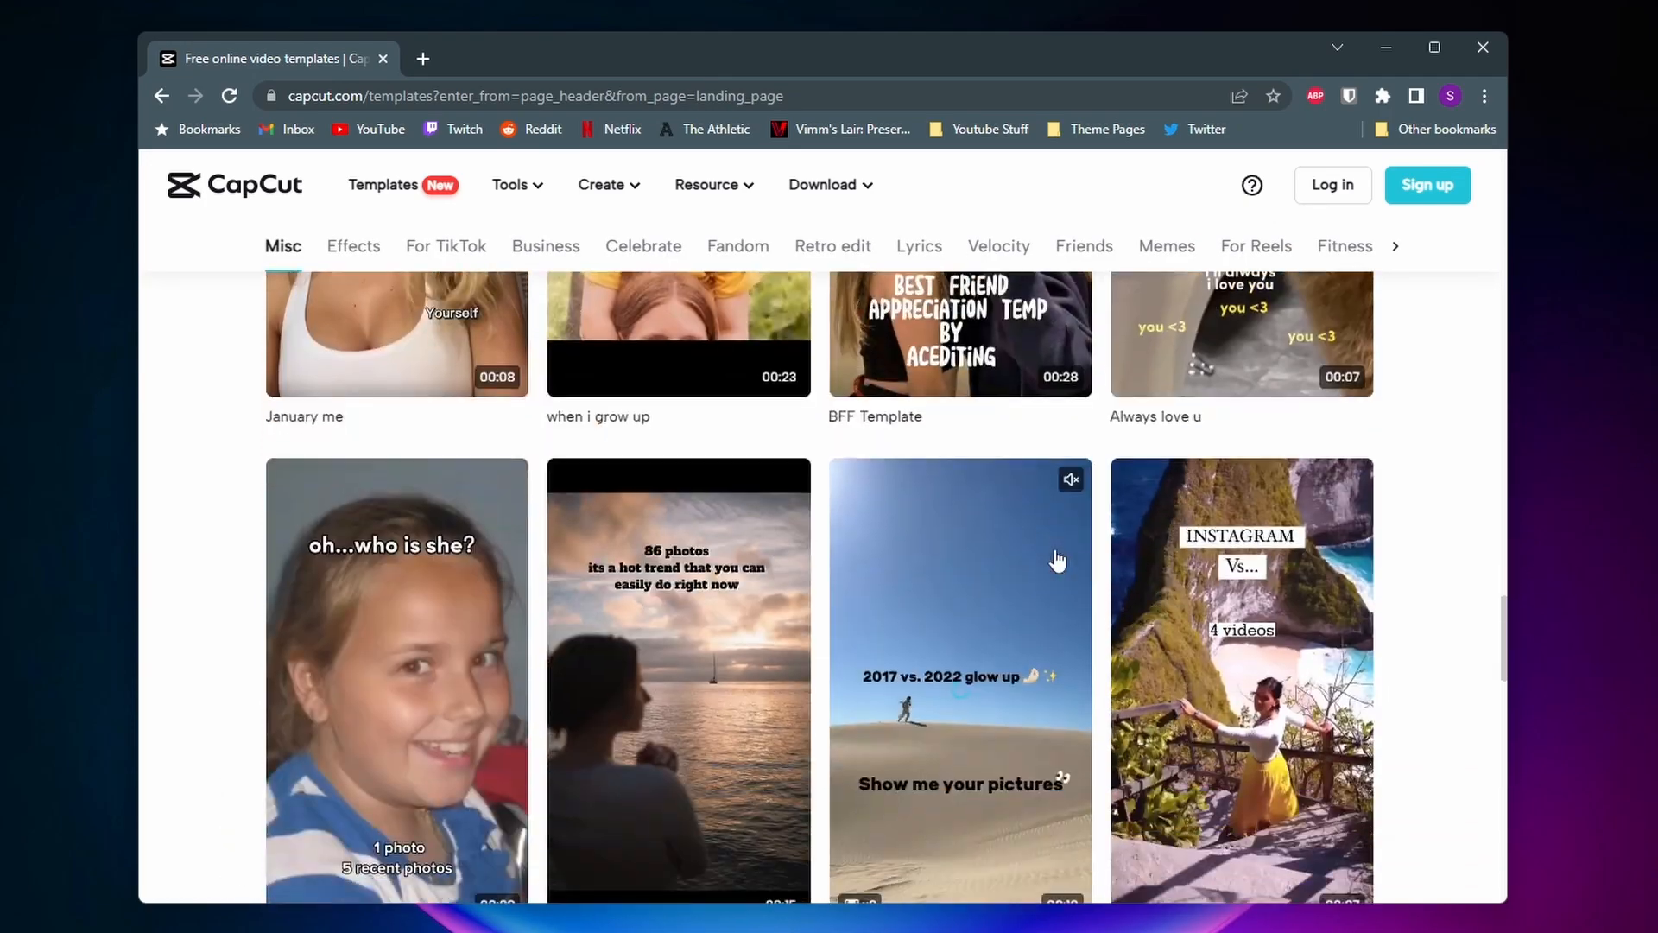
pyautogui.scroll(-3)
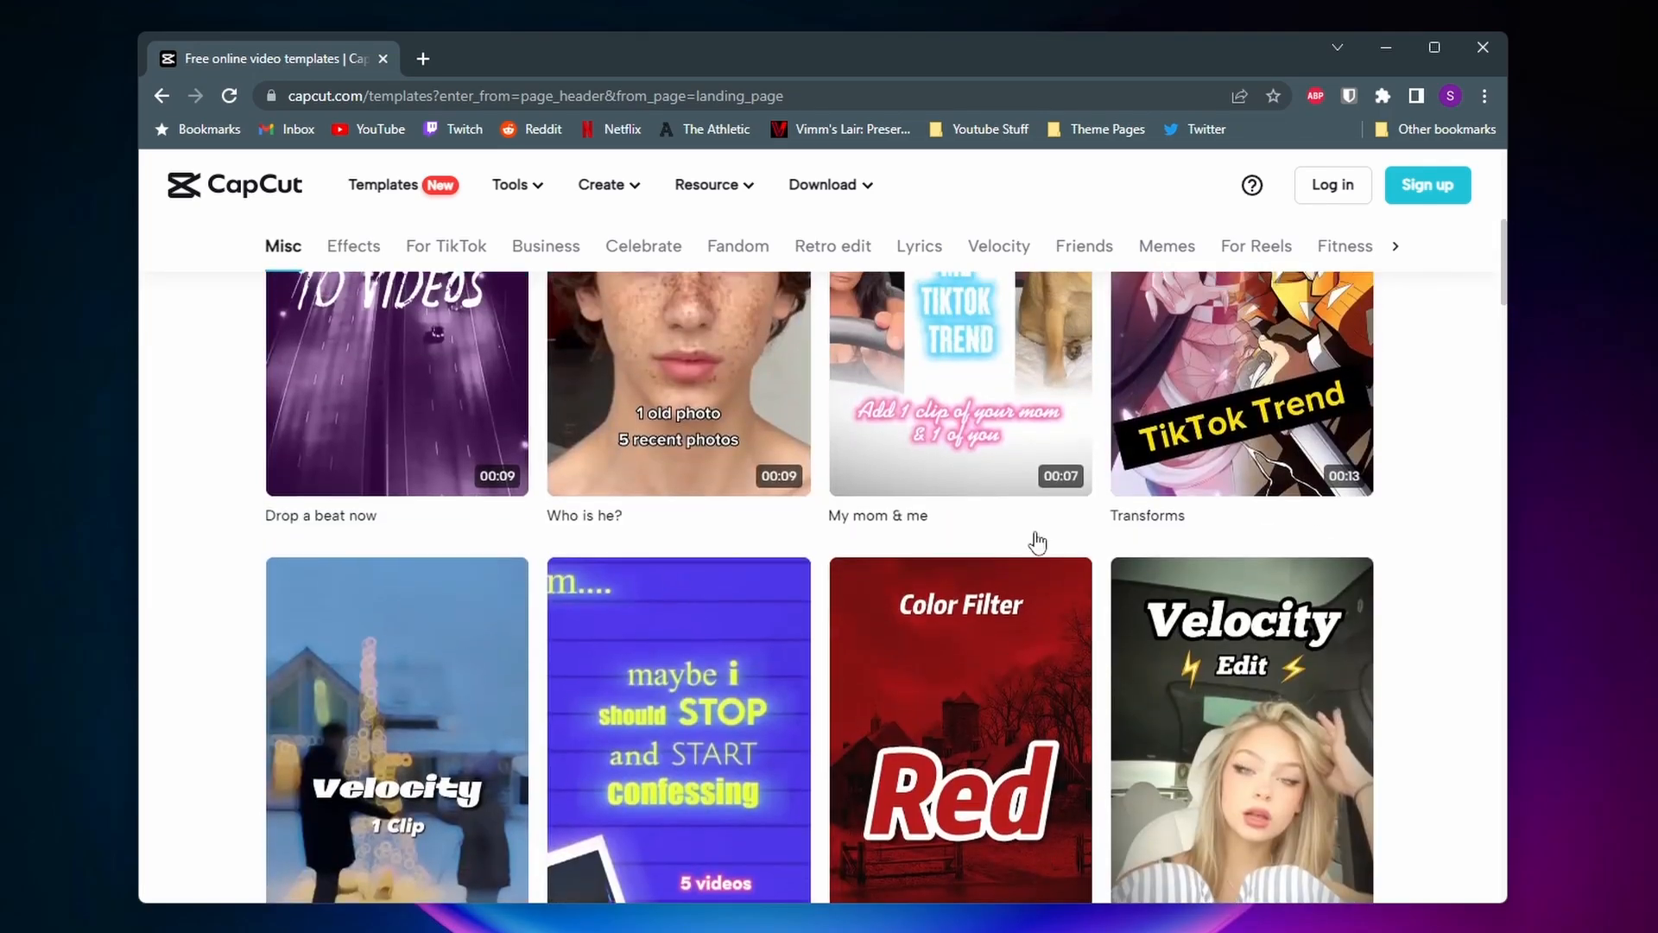
pyautogui.click(395, 381)
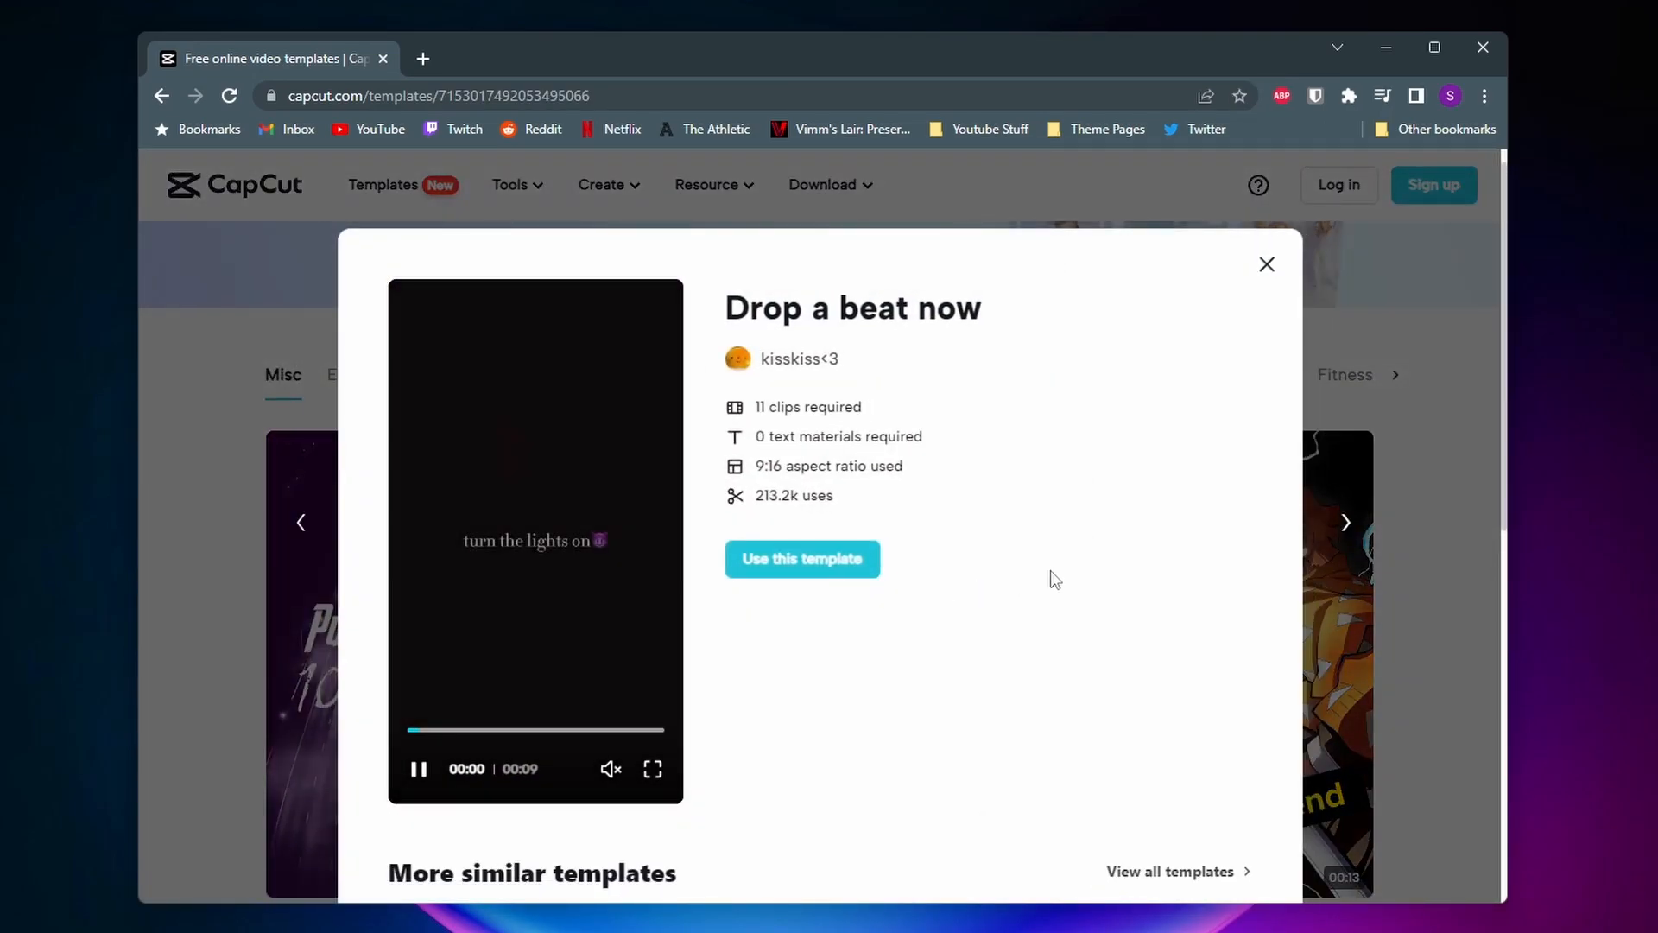
# Launch the 'Drop a beat now' template in the online template editor.
pyautogui.scroll(-3)
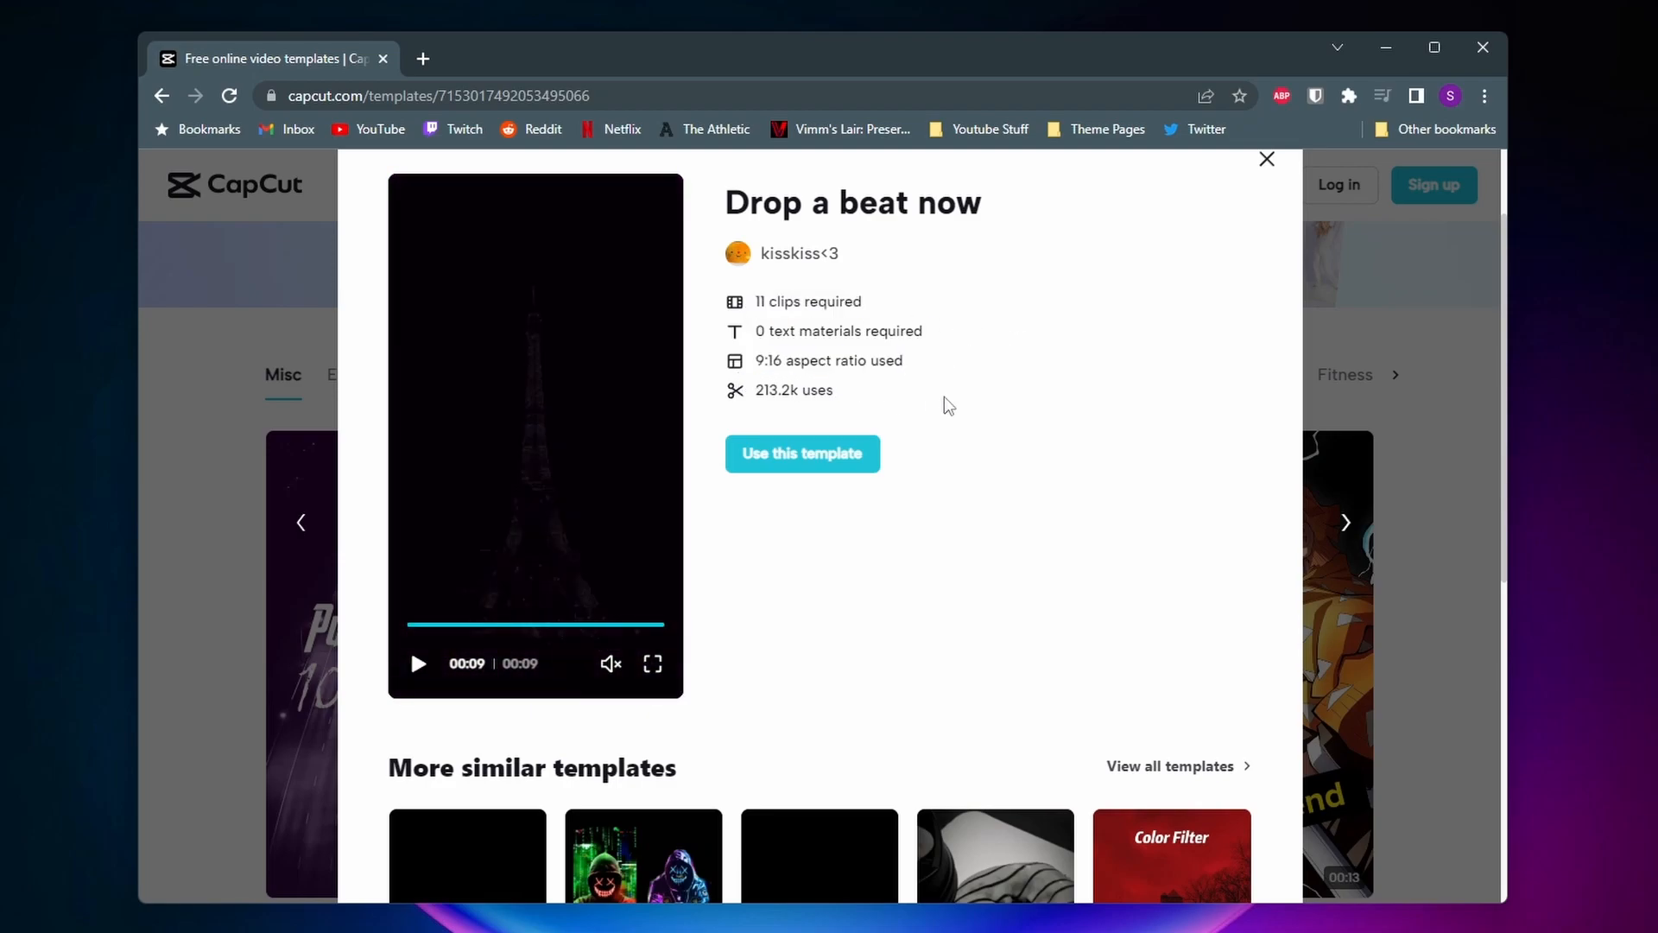
pyautogui.click(802, 452)
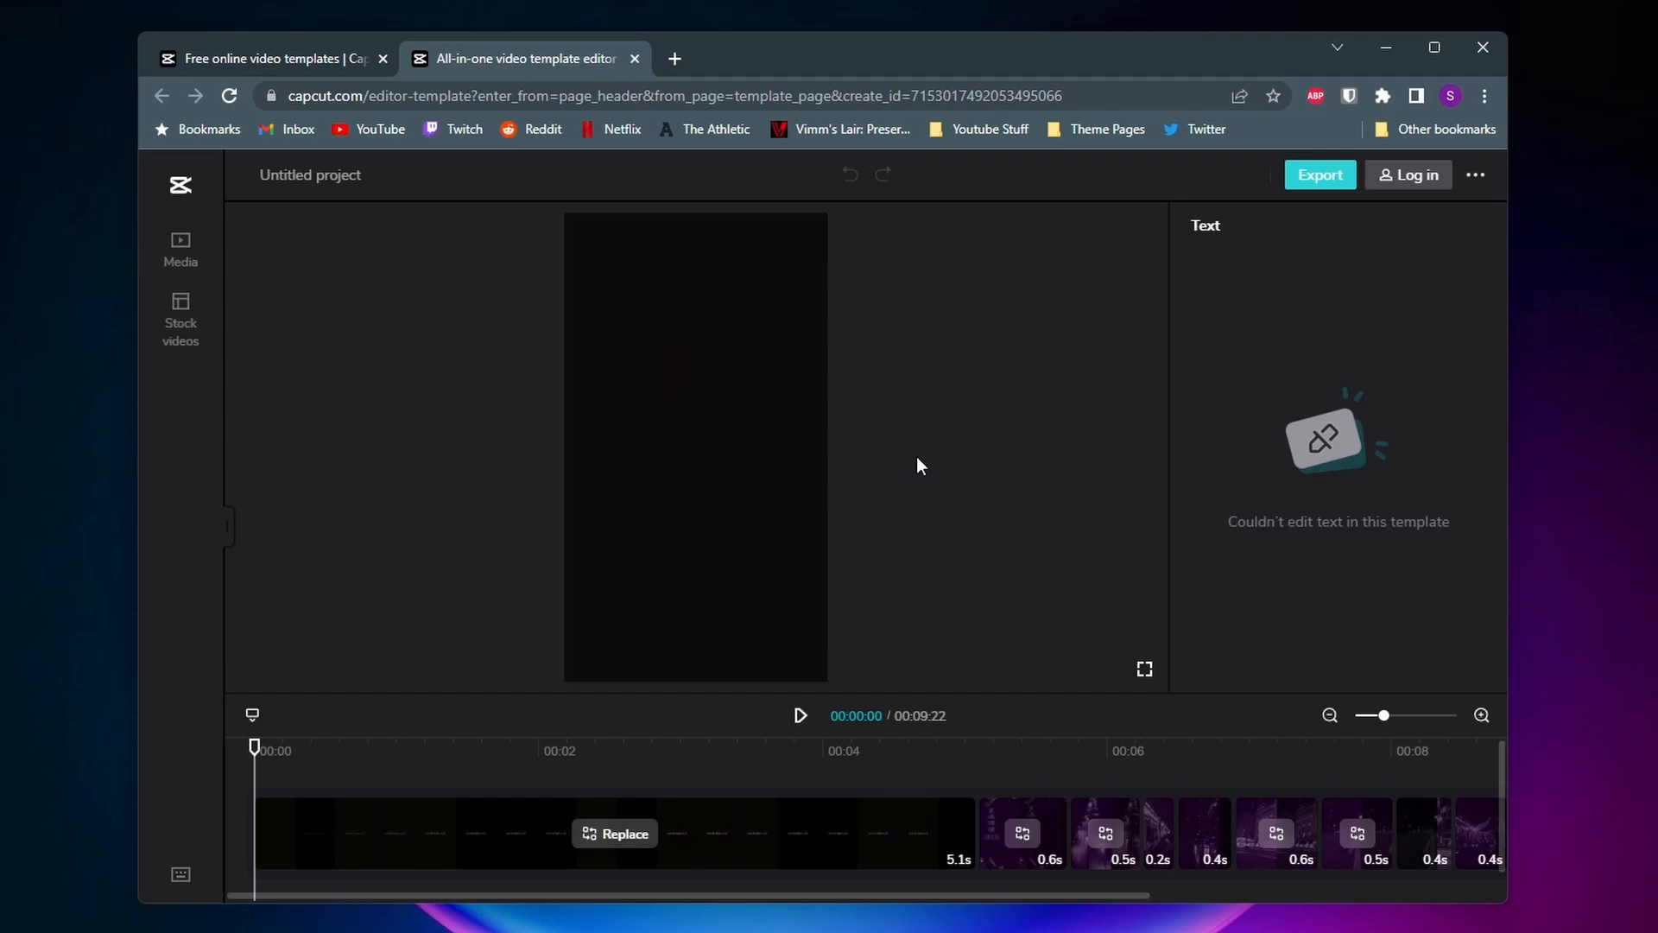
pyautogui.moveTo(684, 779)
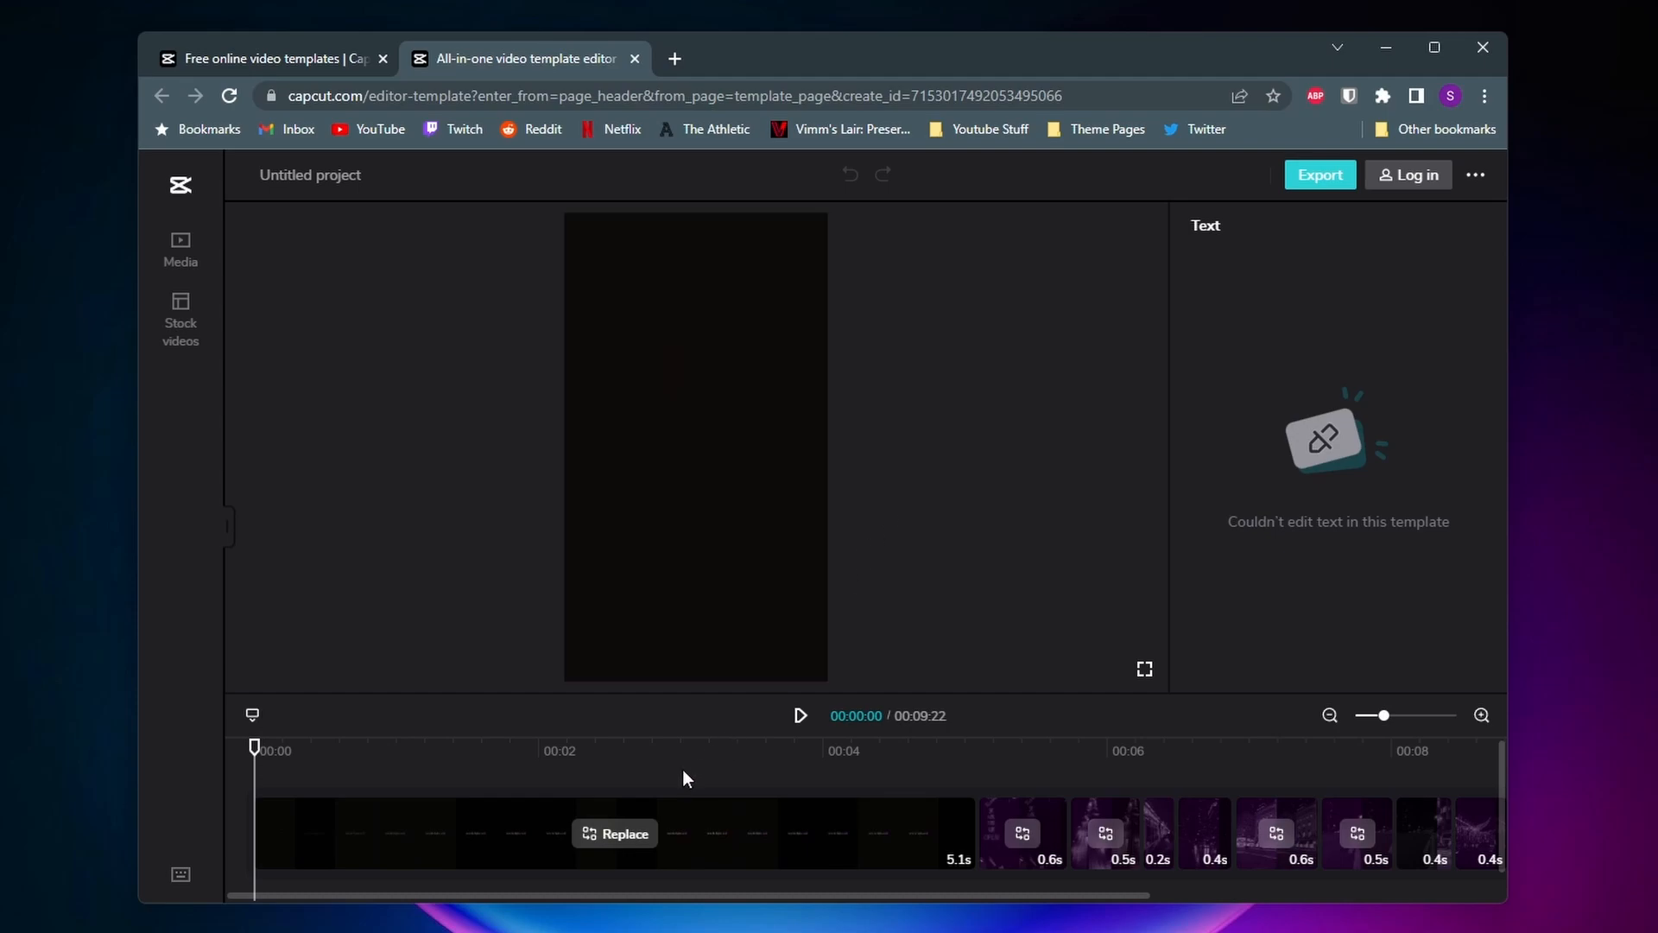
pyautogui.moveTo(394, 605)
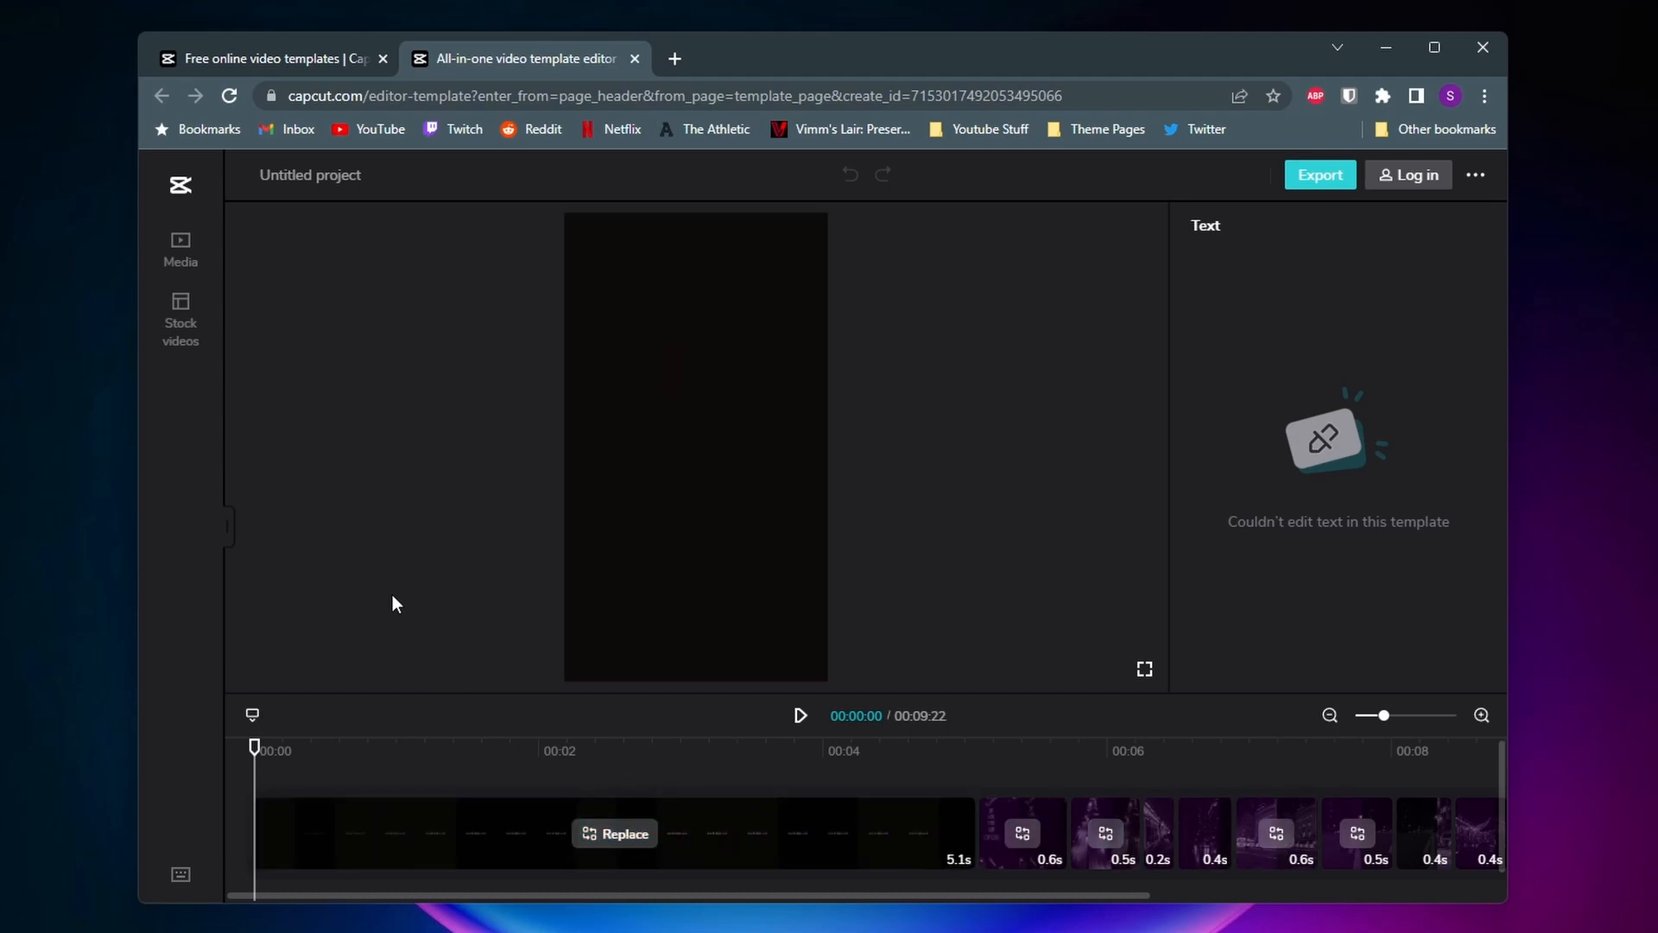
# Show the Project media upload panel beside the template editor.
pyautogui.click(180, 250)
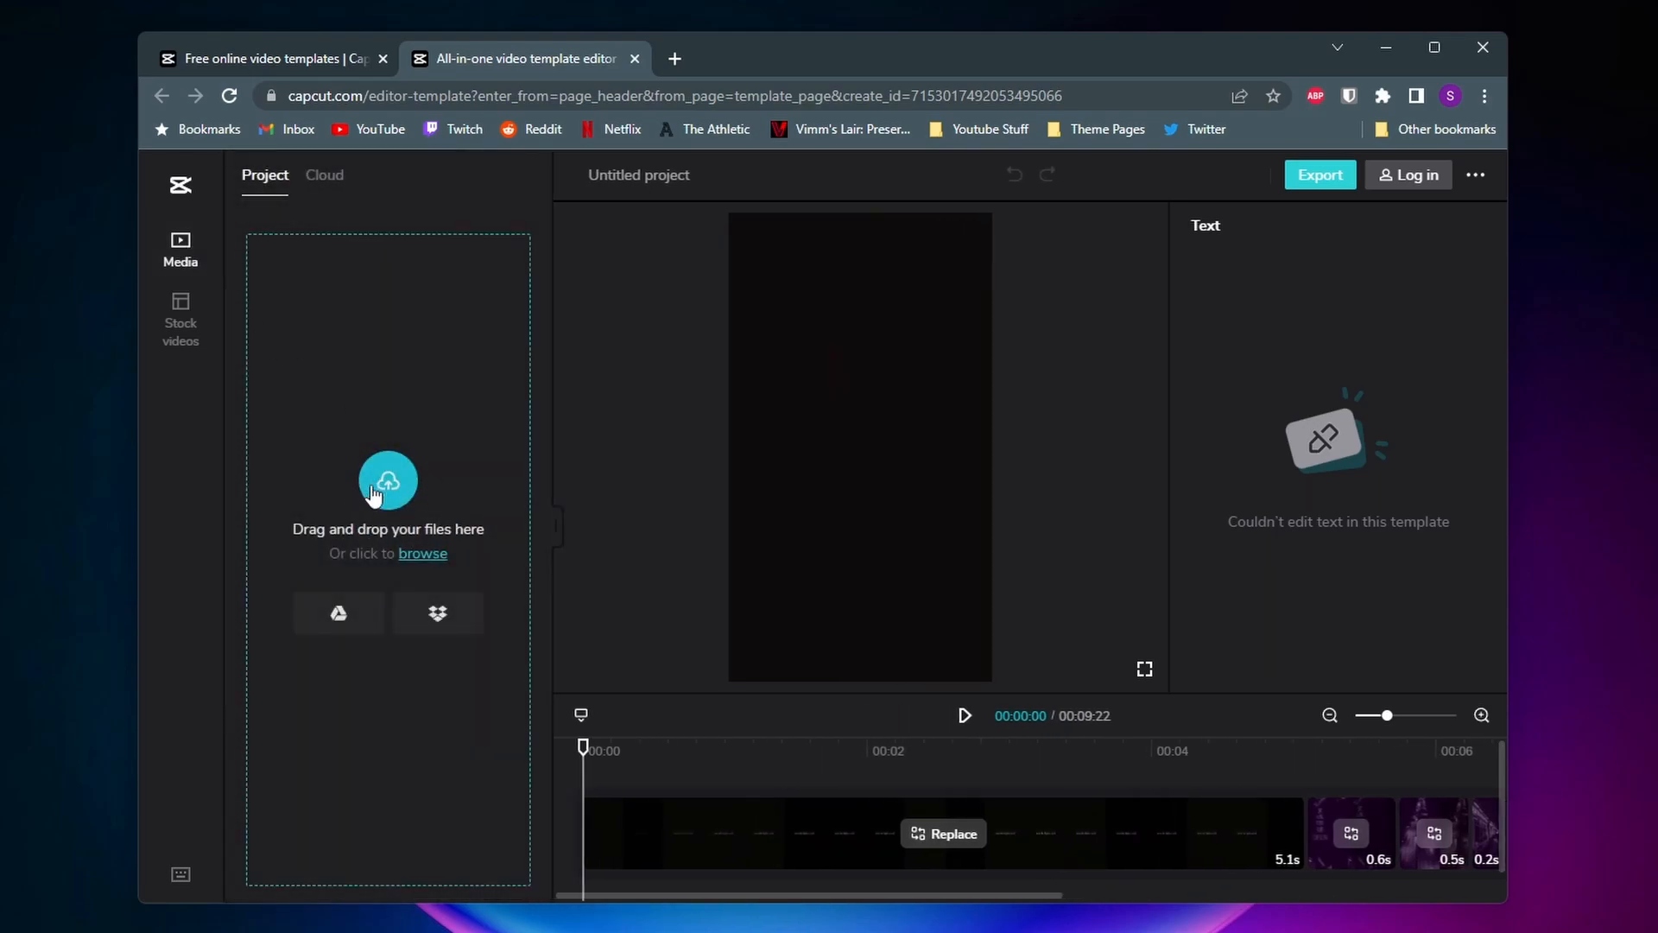
pyautogui.moveTo(1223, 342)
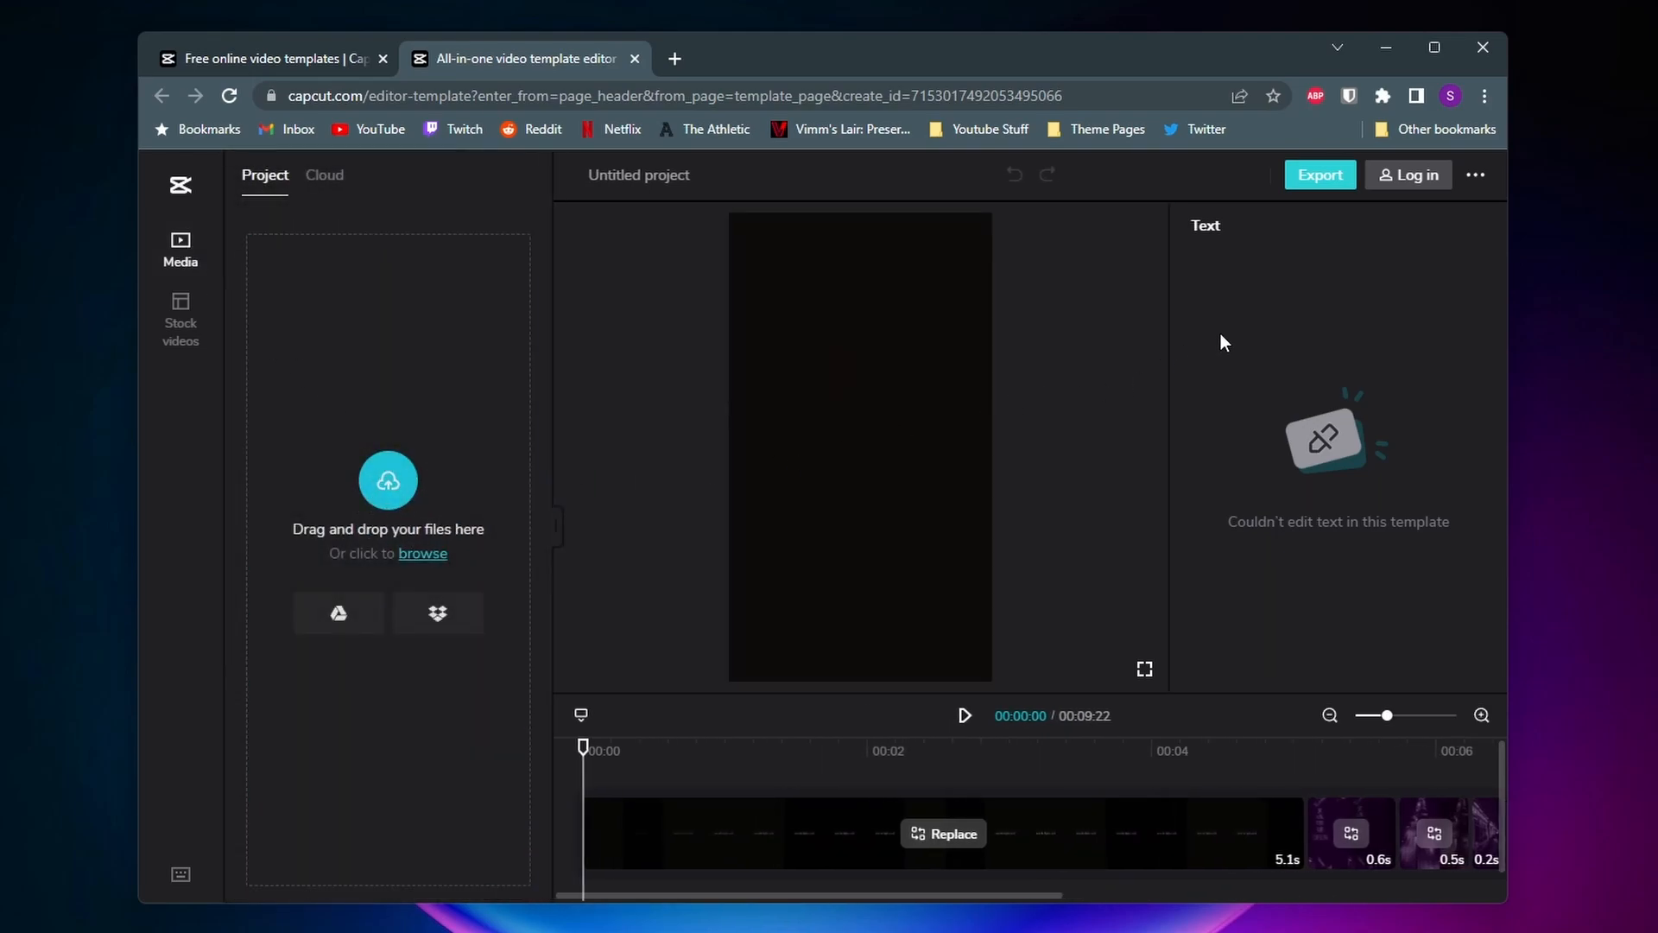
pyautogui.moveTo(1318, 174)
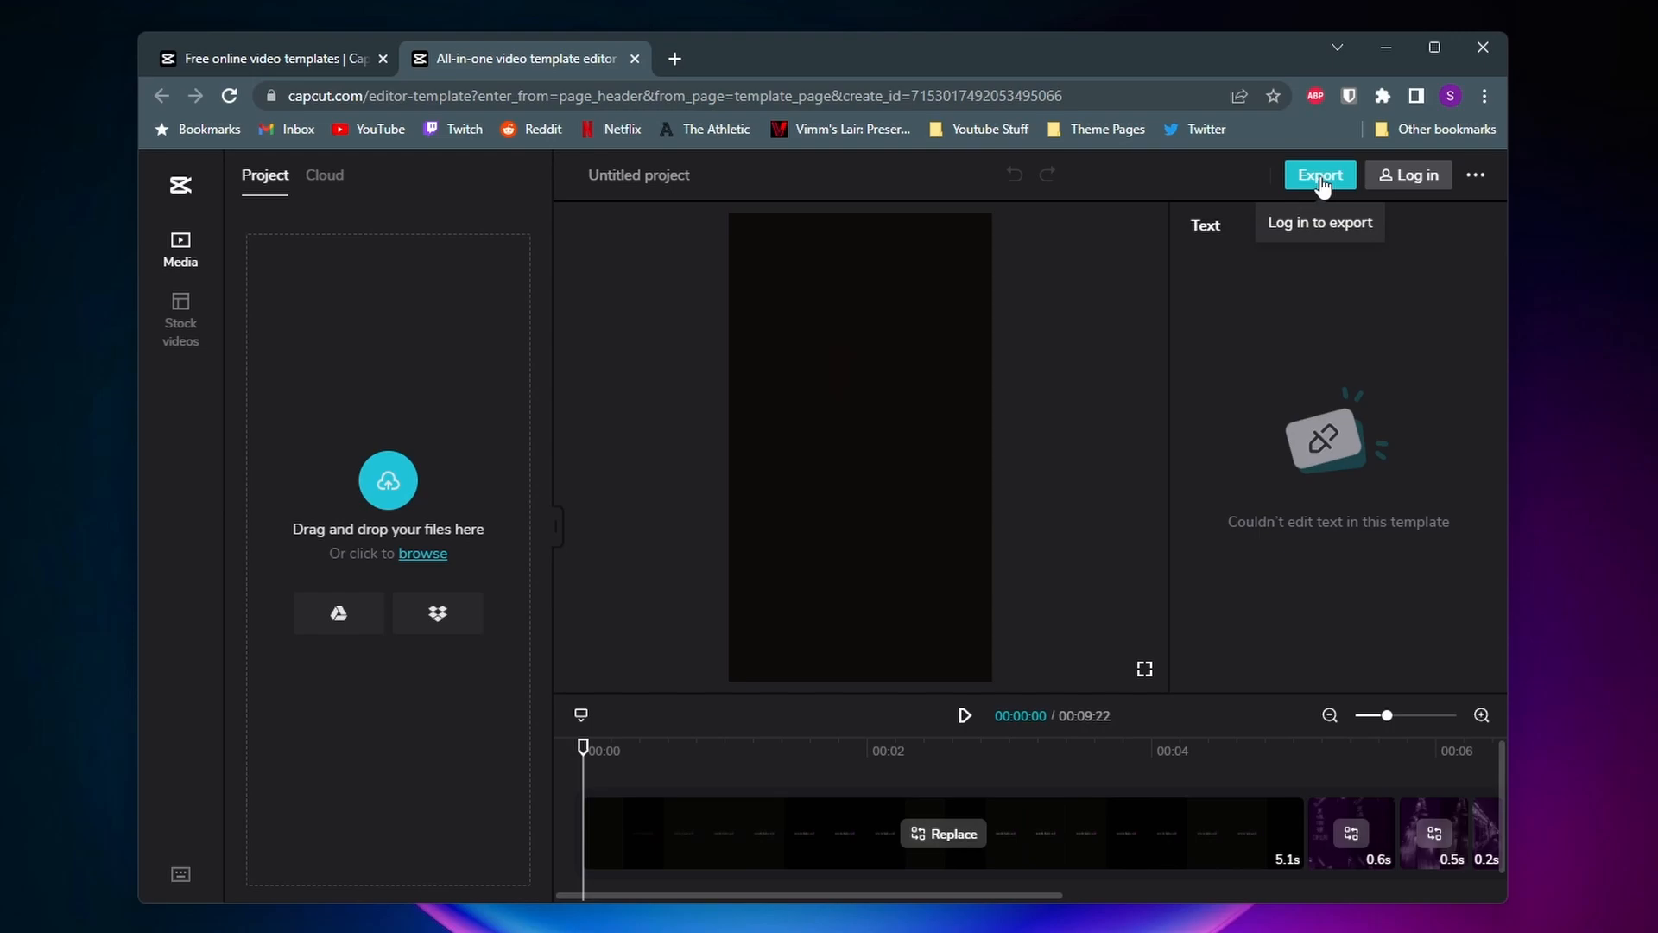
pyautogui.moveTo(1236, 365)
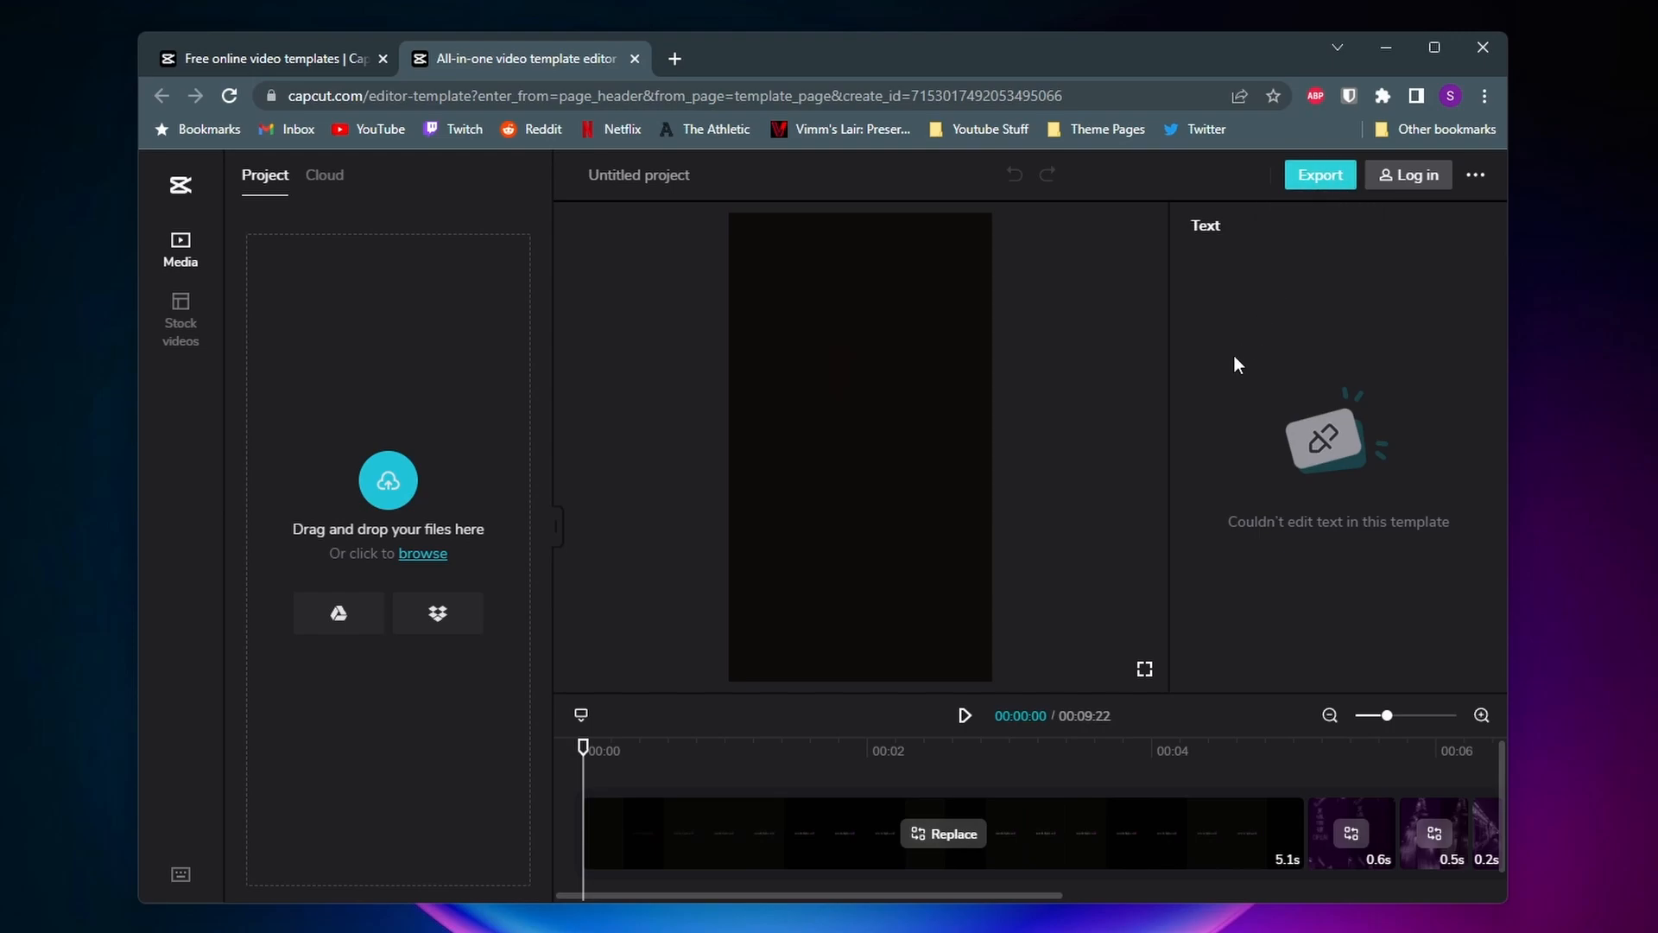